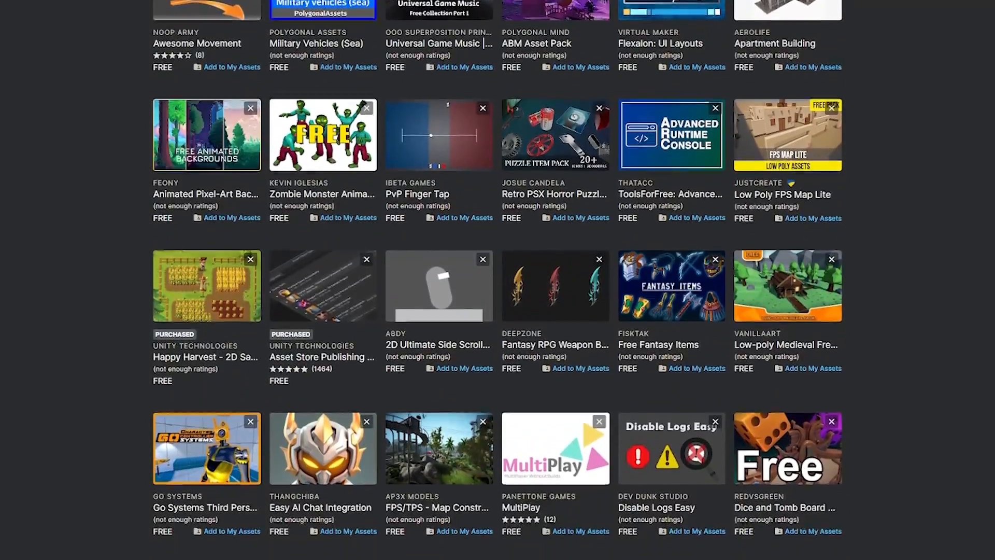
Scroll down through the asset listing pages to review the featured assets.
scroll(down, 3)
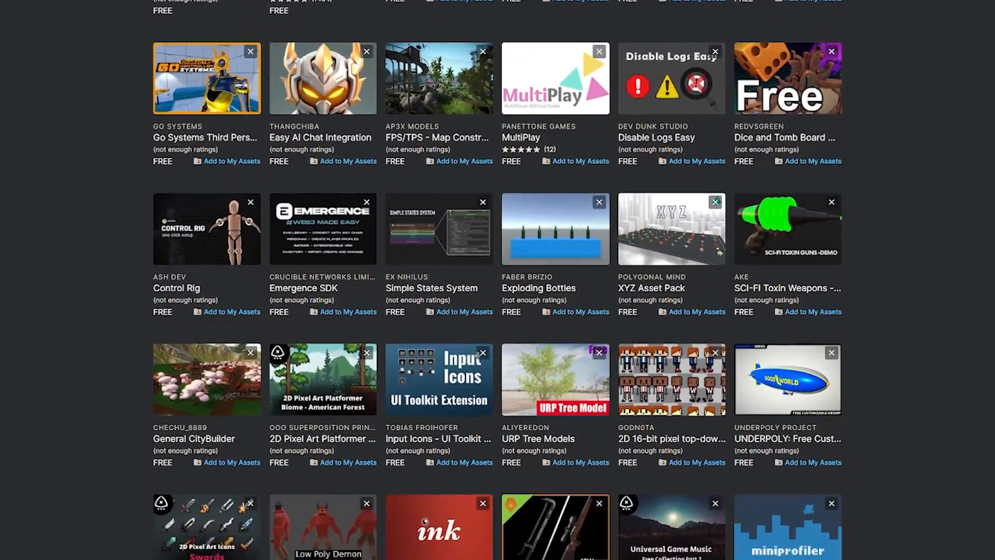
scroll(down, 3)
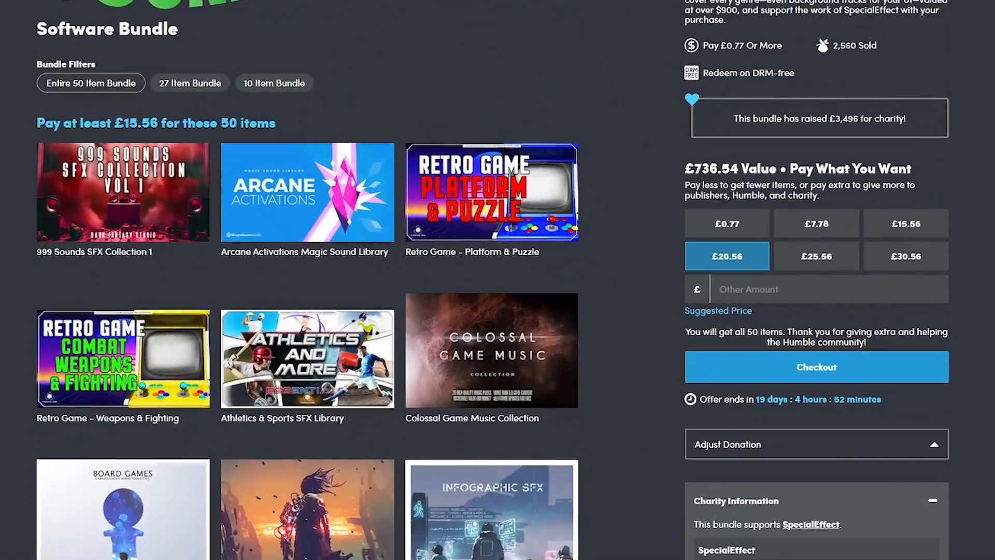
scroll(down, 3)
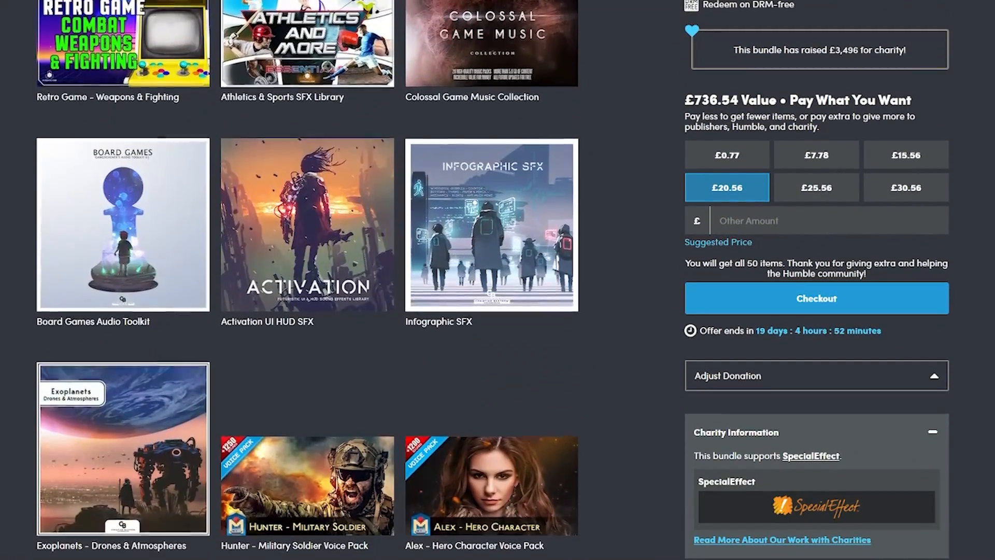
scroll(down, 3)
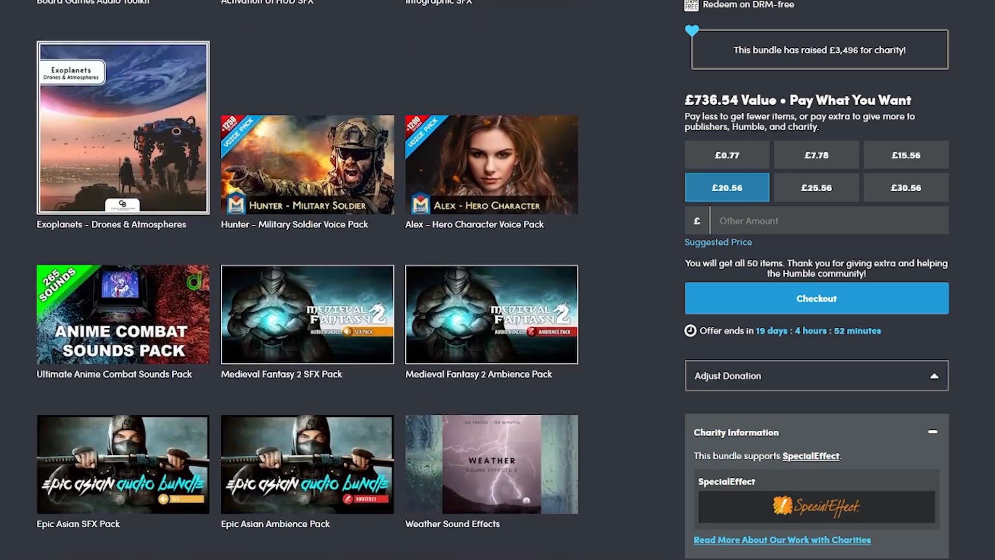
scroll(down, 3)
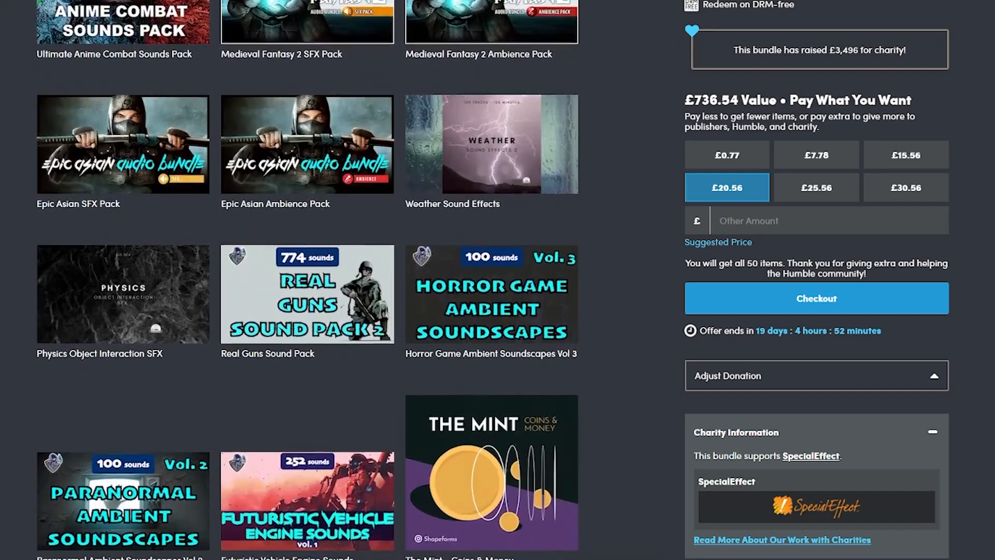
scroll(down, 3)
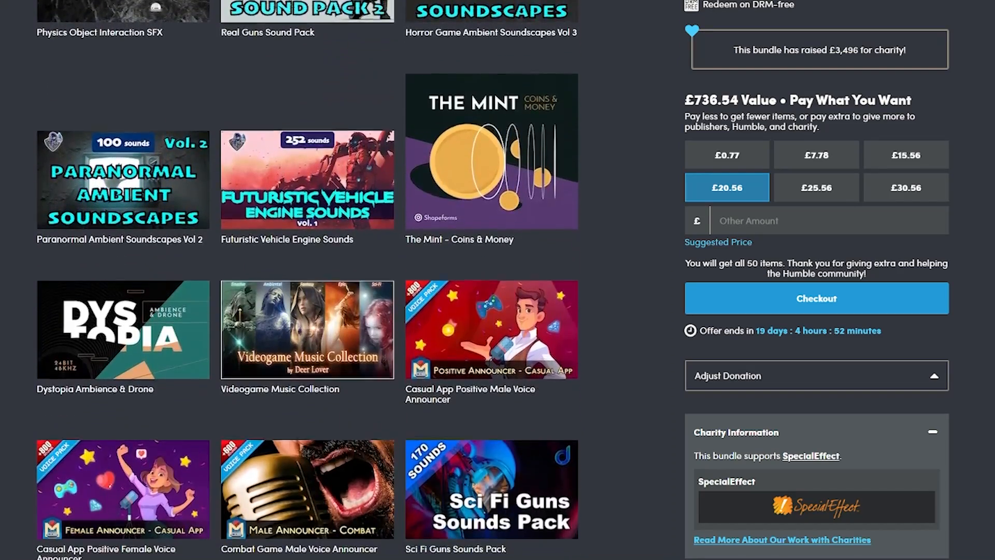
scroll(down, 3)
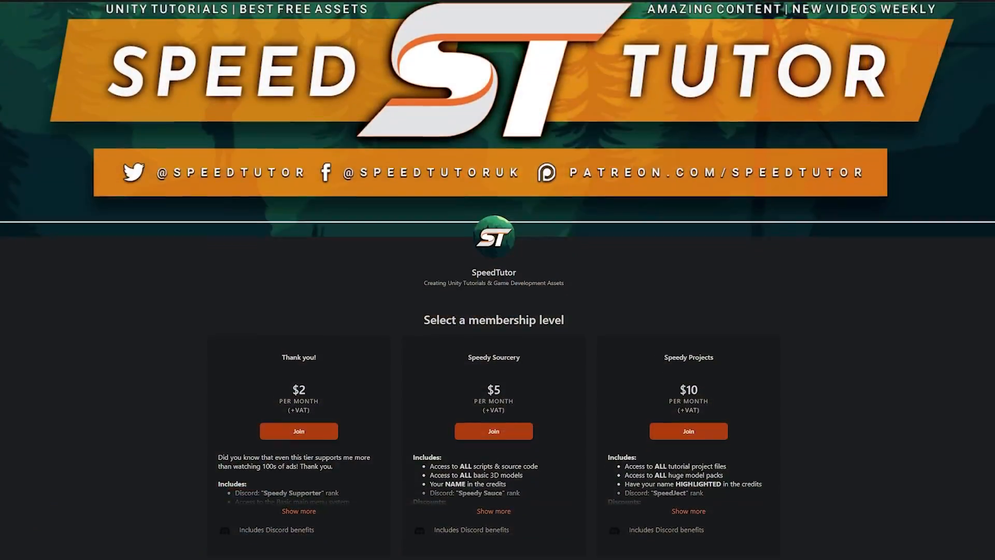
scroll(down, 3)
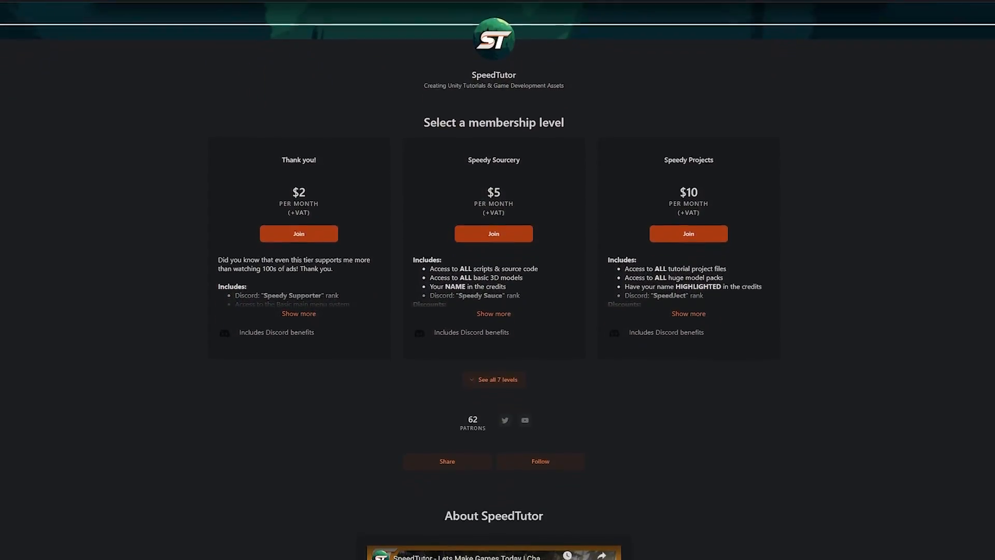
scroll(down, 3)
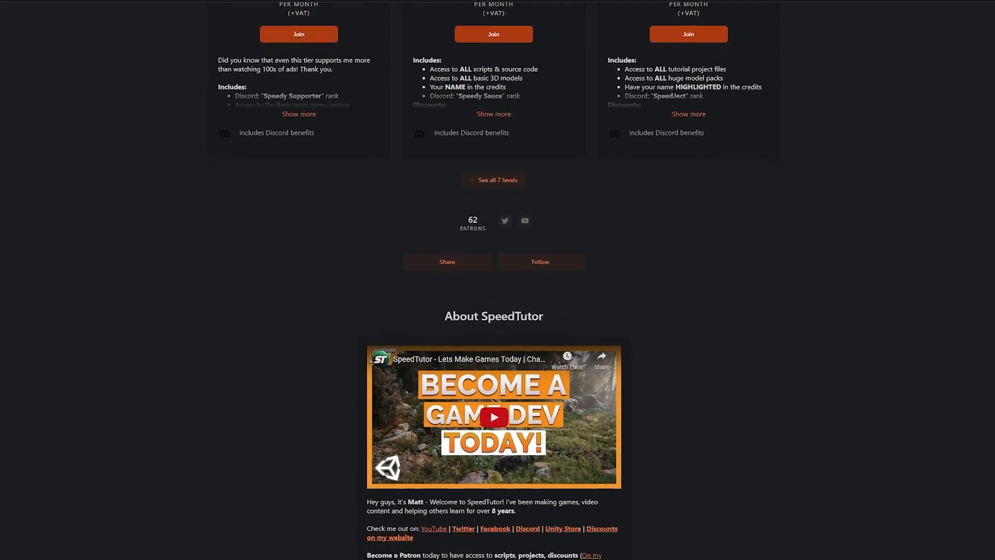
scroll(down, 3)
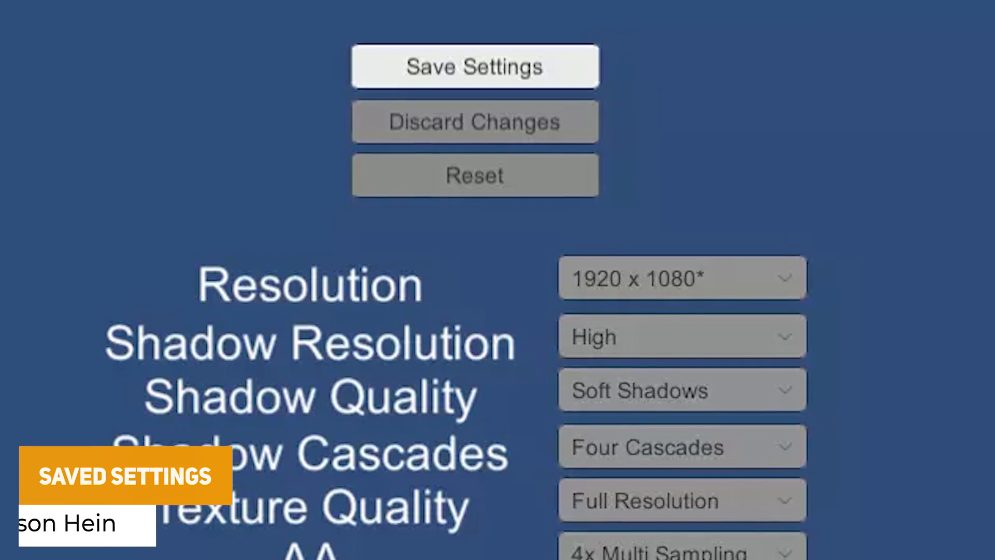
scroll(down, 3)
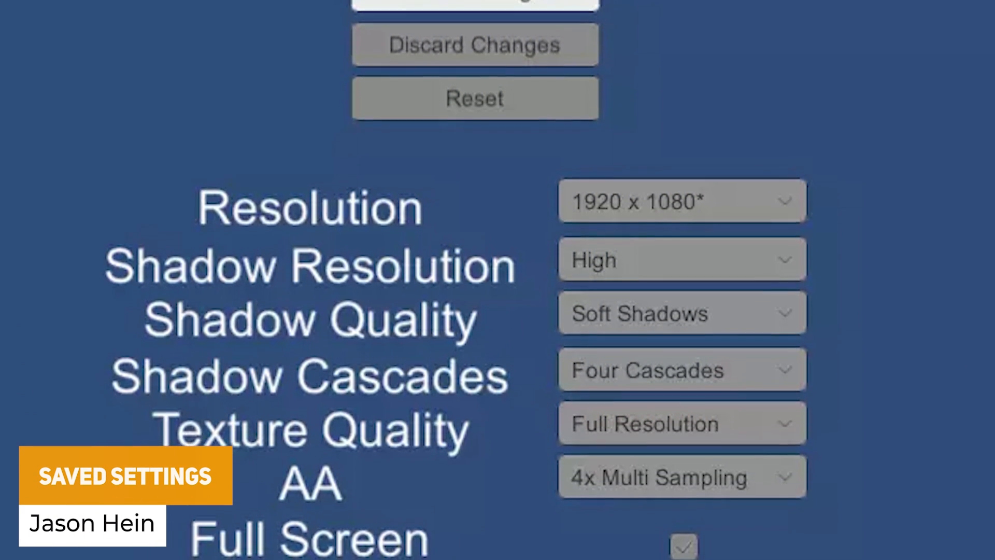
scroll(down, 3)
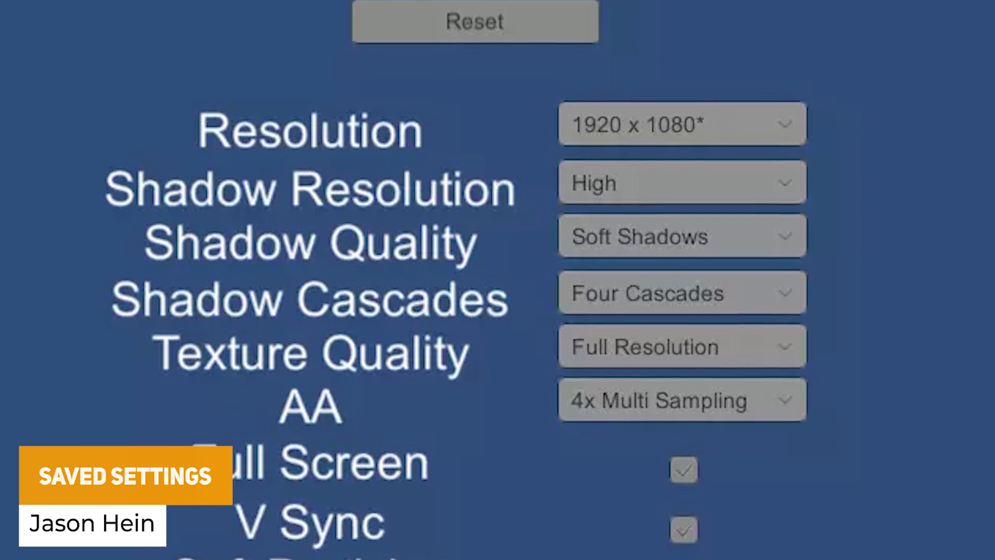
scroll(down, 3)
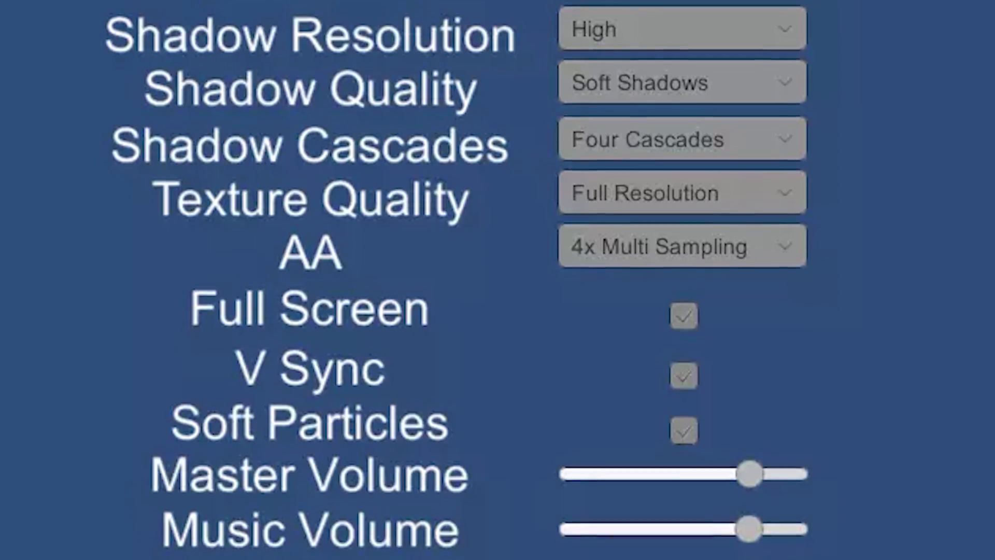
scroll(down, 3)
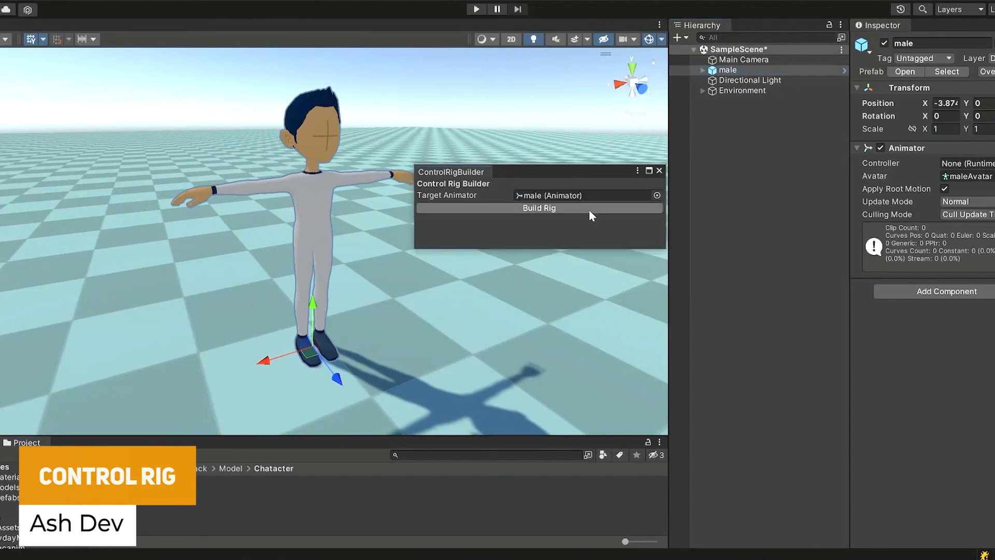
Build the control rig on the male character, run the scene and select Right Hand Hint.
click(539, 209)
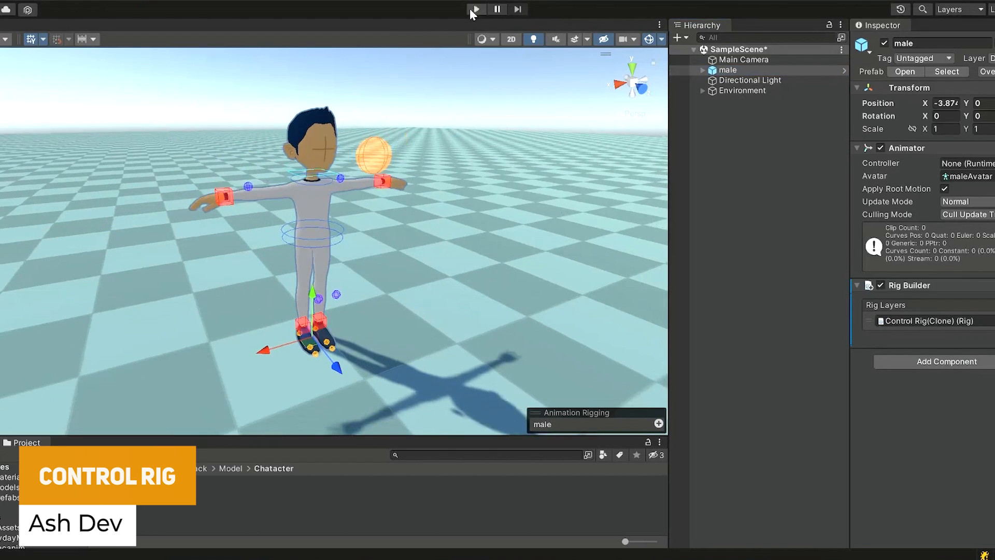
click(475, 8)
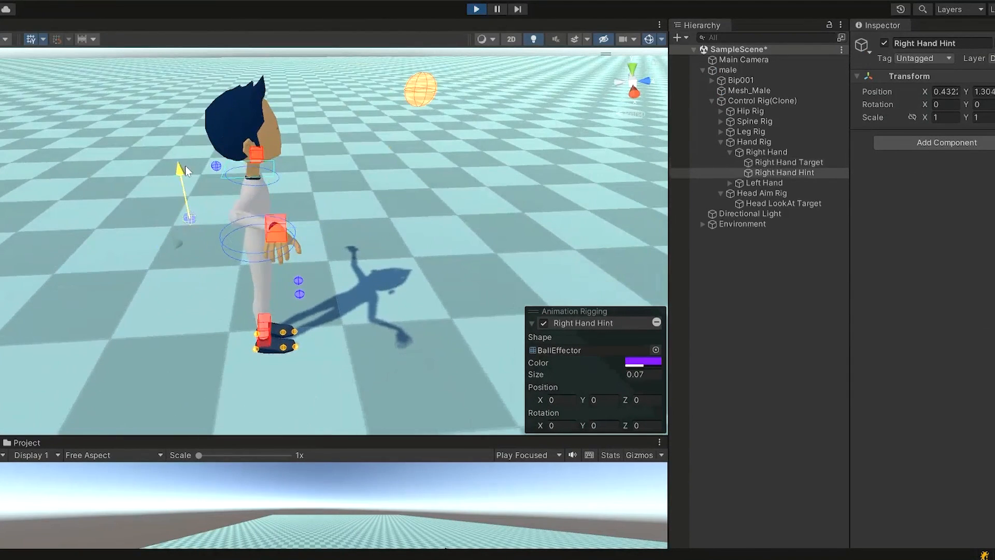
click(785, 151)
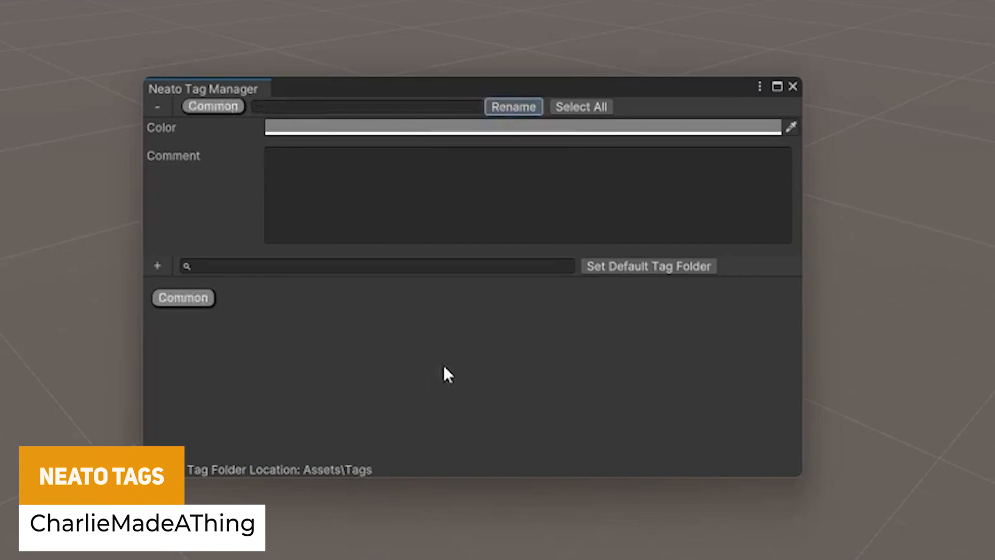
Choose a colour for the Common tag in Neato Tag Manager and dismiss the picker.
click(528, 127)
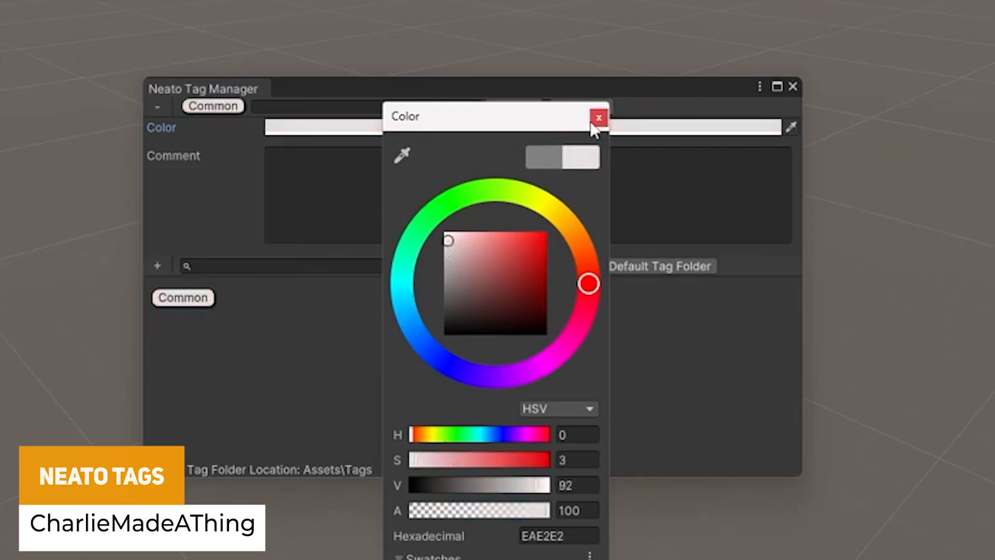
click(599, 119)
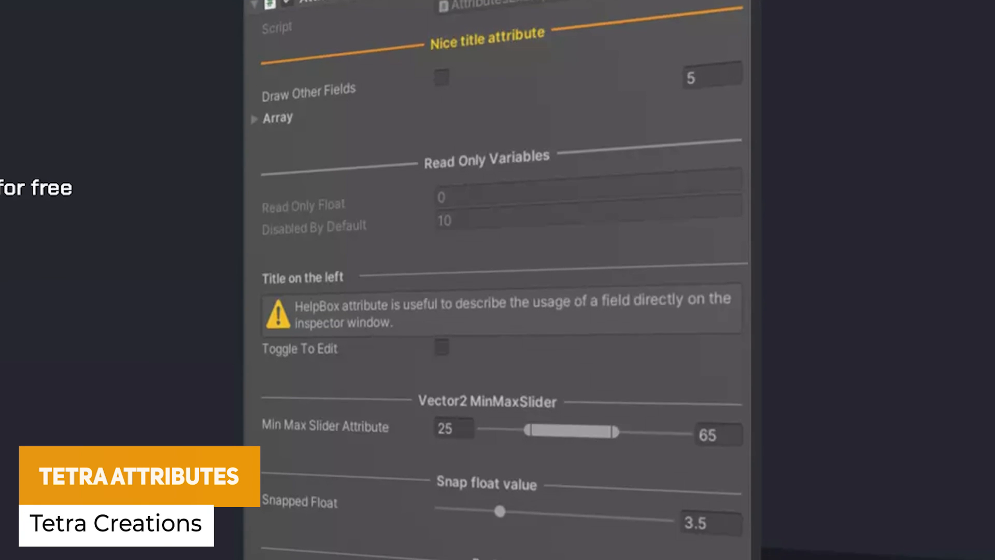
scroll(down, 3)
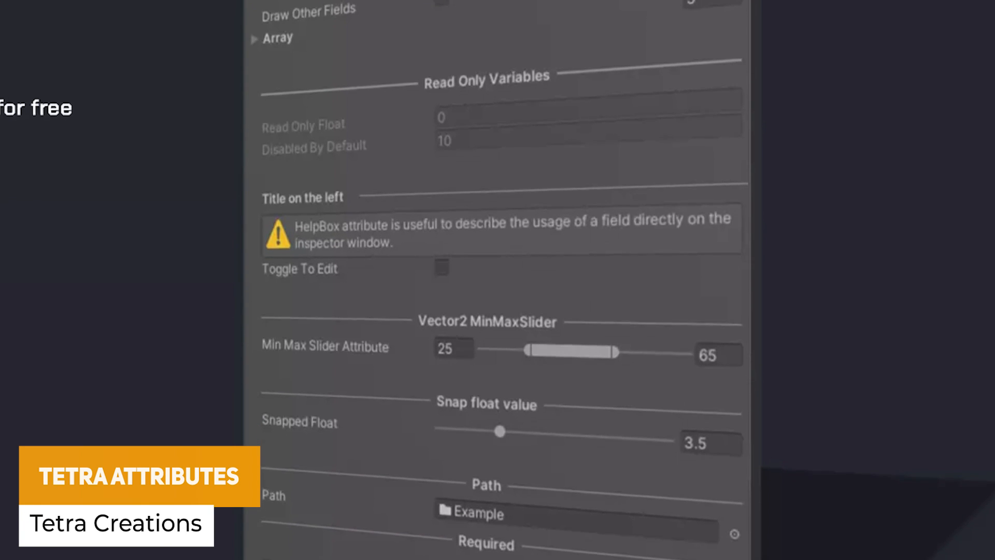
scroll(down, 3)
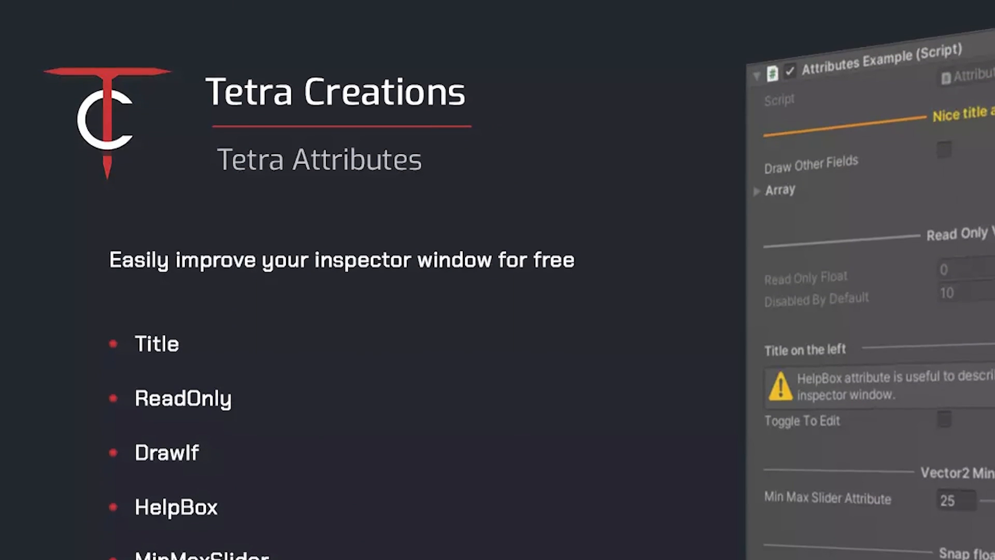
scroll(down, 3)
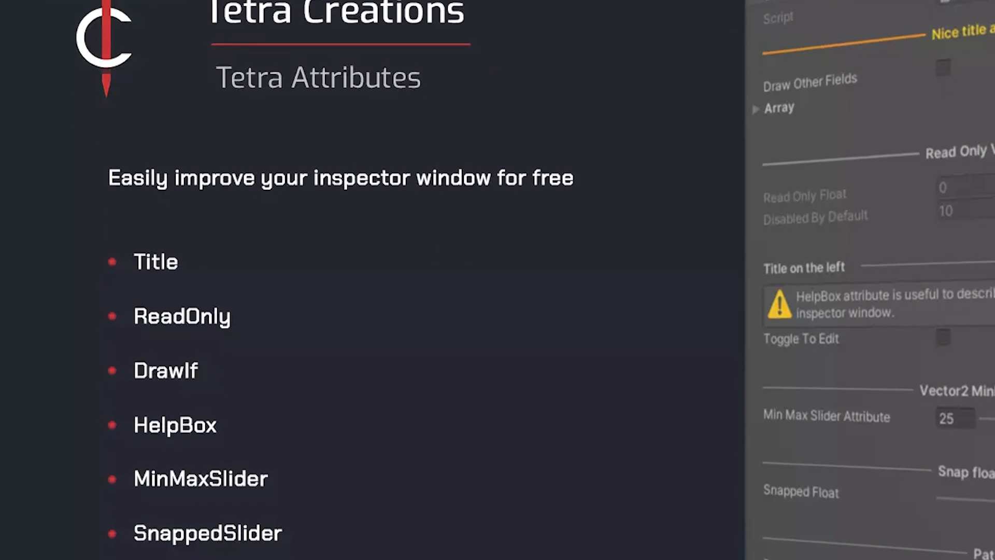
scroll(down, 3)
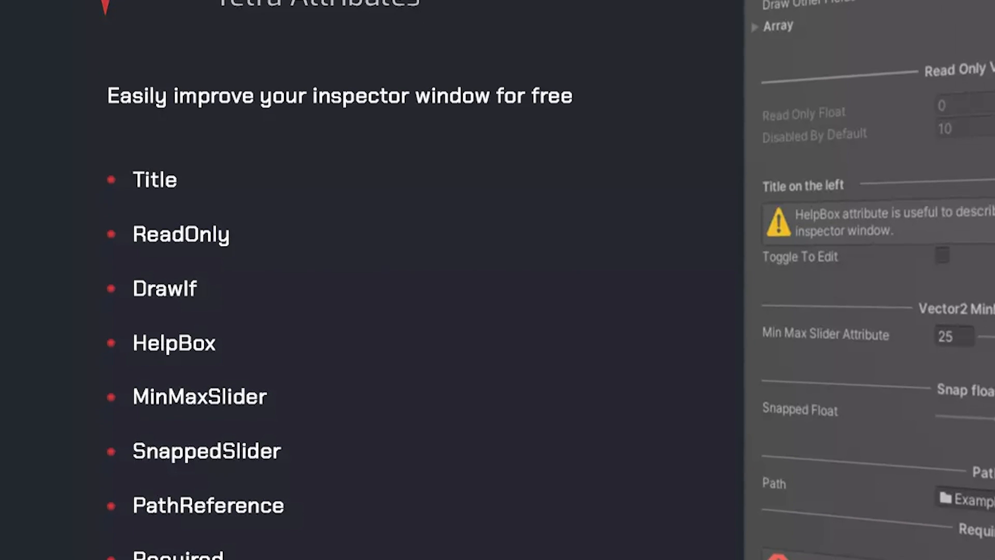
scroll(down, 3)
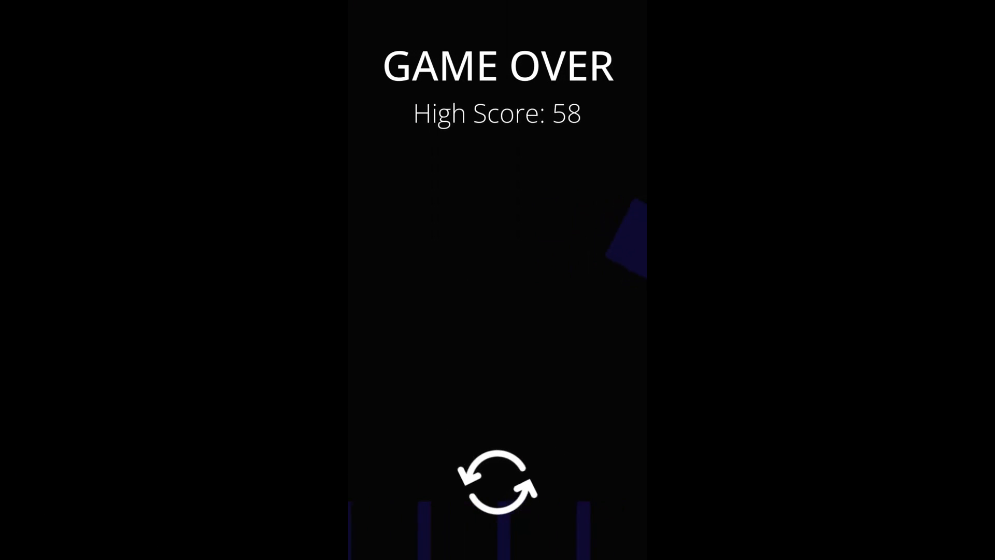
click(498, 477)
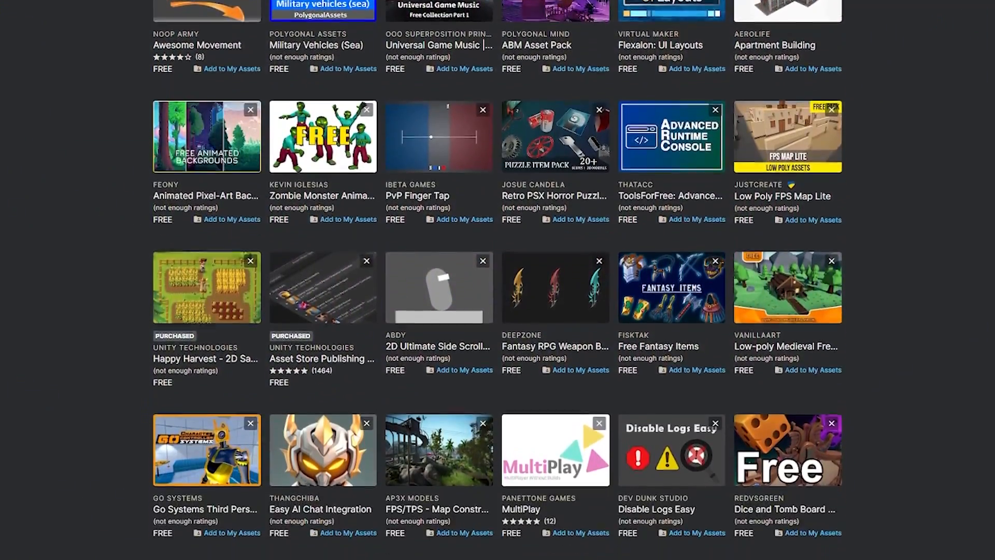
scroll(down, 3)
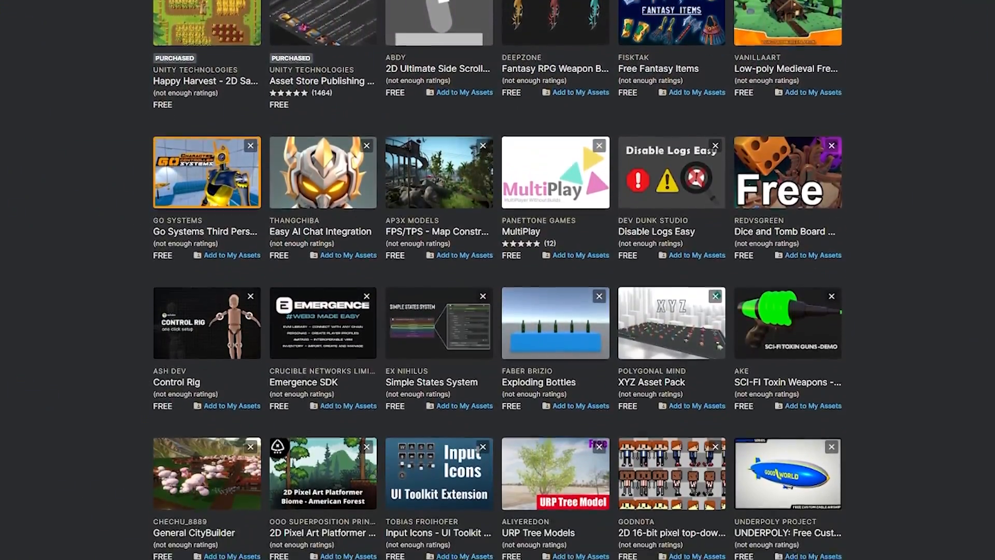
scroll(down, 3)
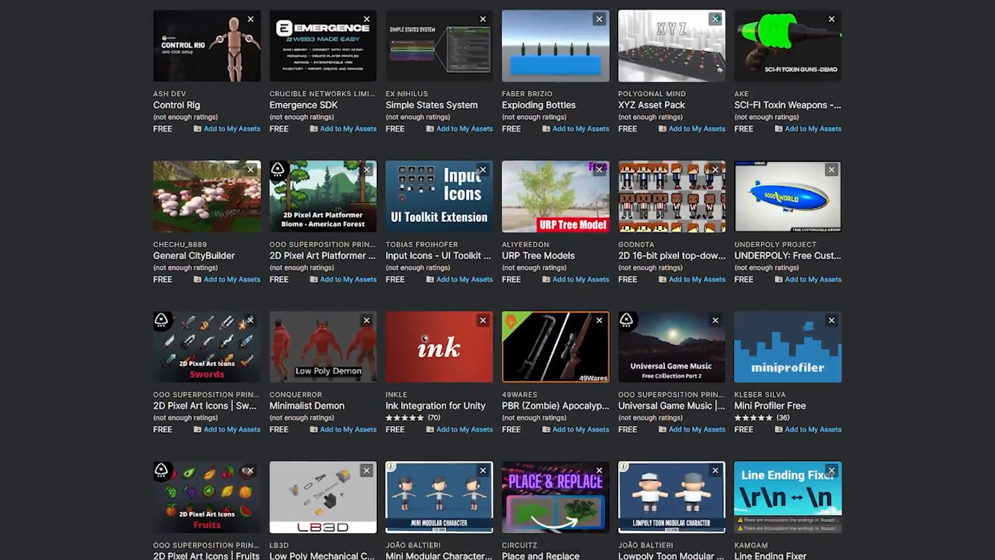
scroll(down, 3)
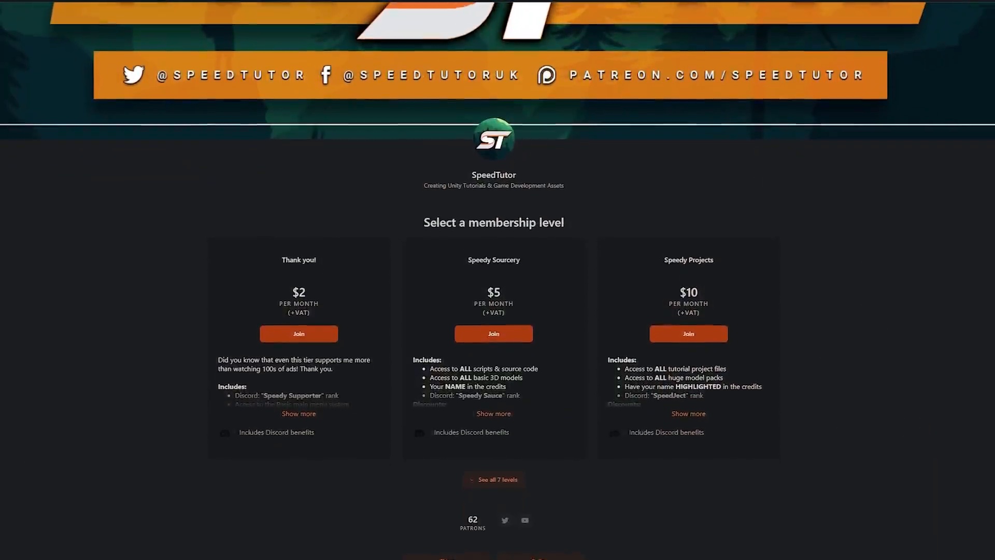
scroll(down, 3)
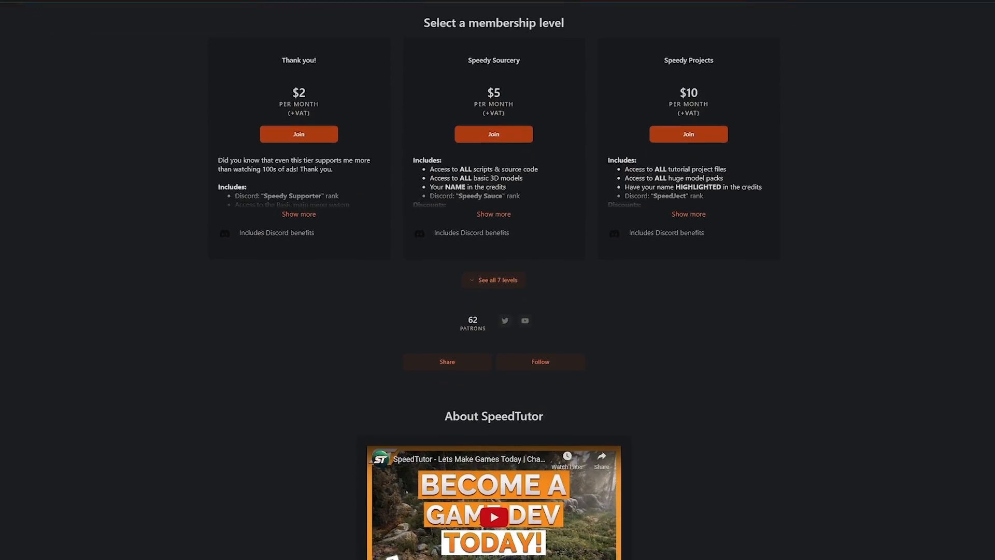
scroll(down, 3)
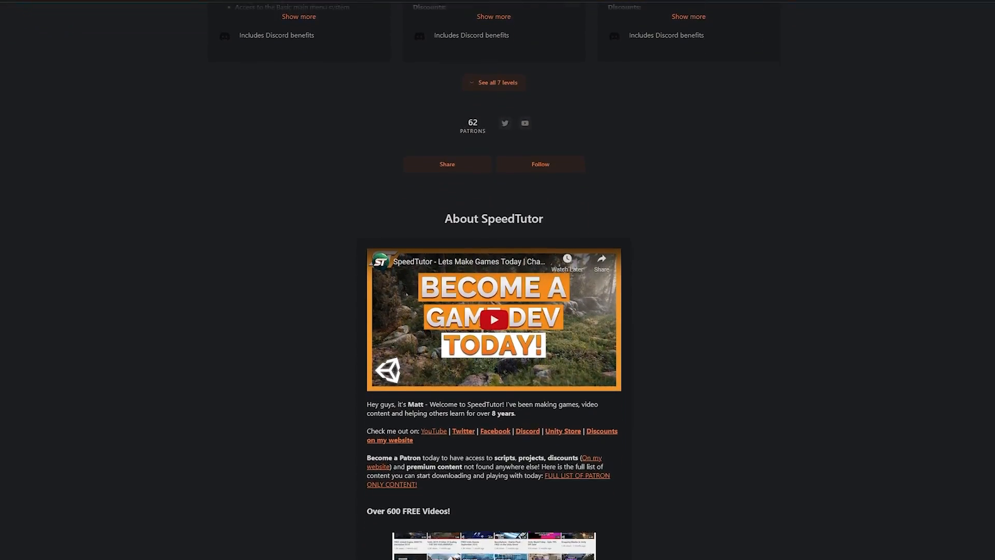
scroll(down, 3)
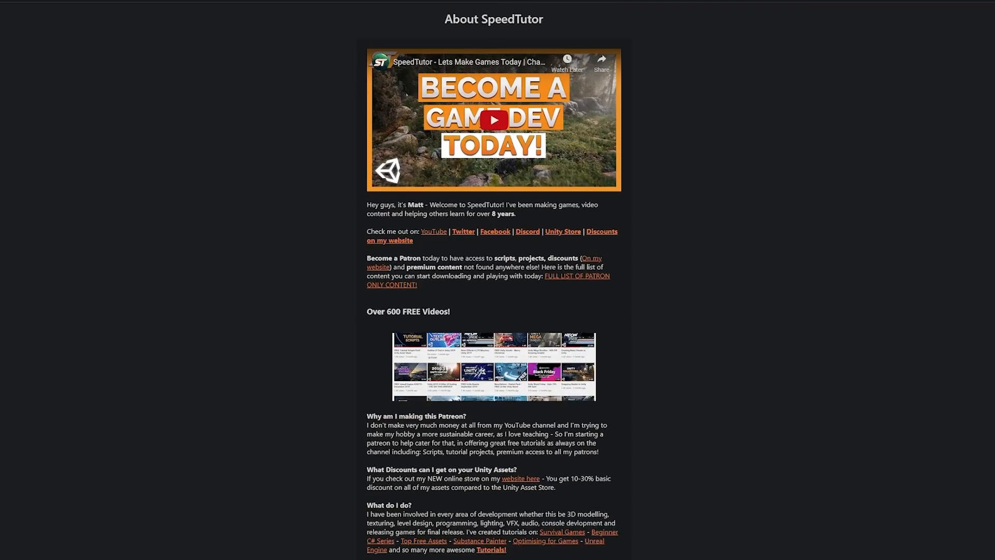